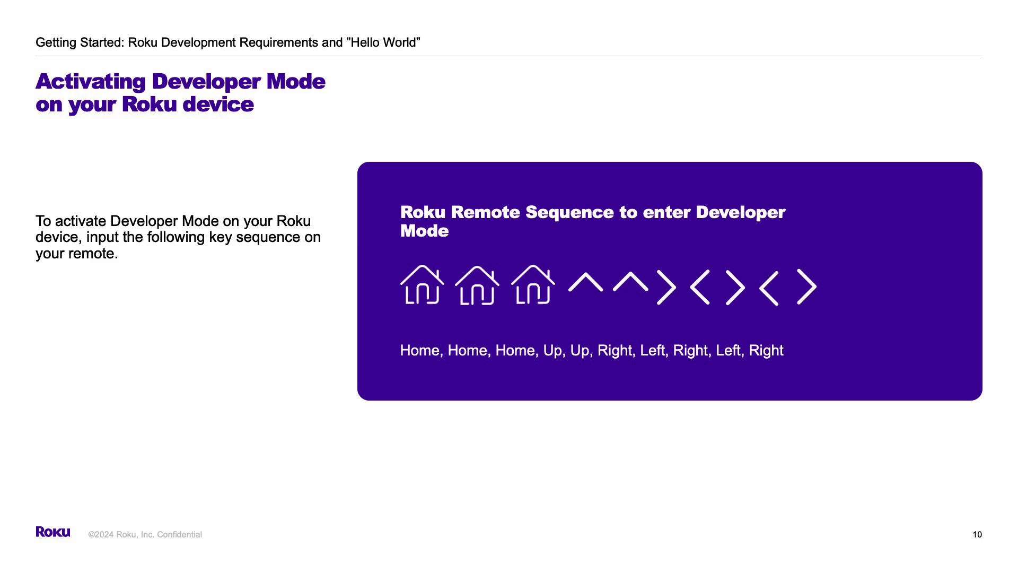
- Enable the installer and restart from Developer Settings, accepting the security warning and confirmation
{"action": "key", "text": "Right"}
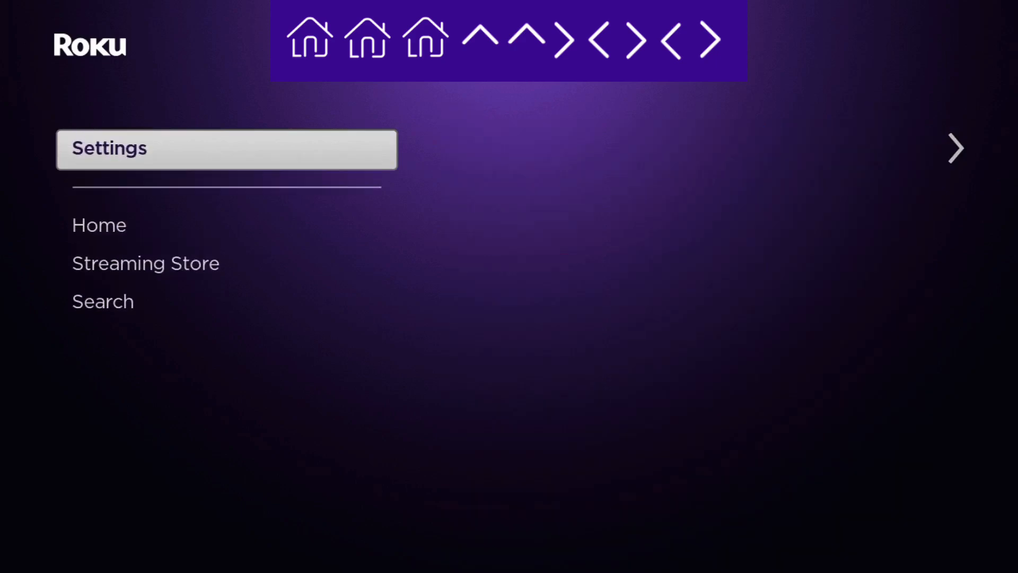
{"action": "left_click", "coordinate": [101, 300]}
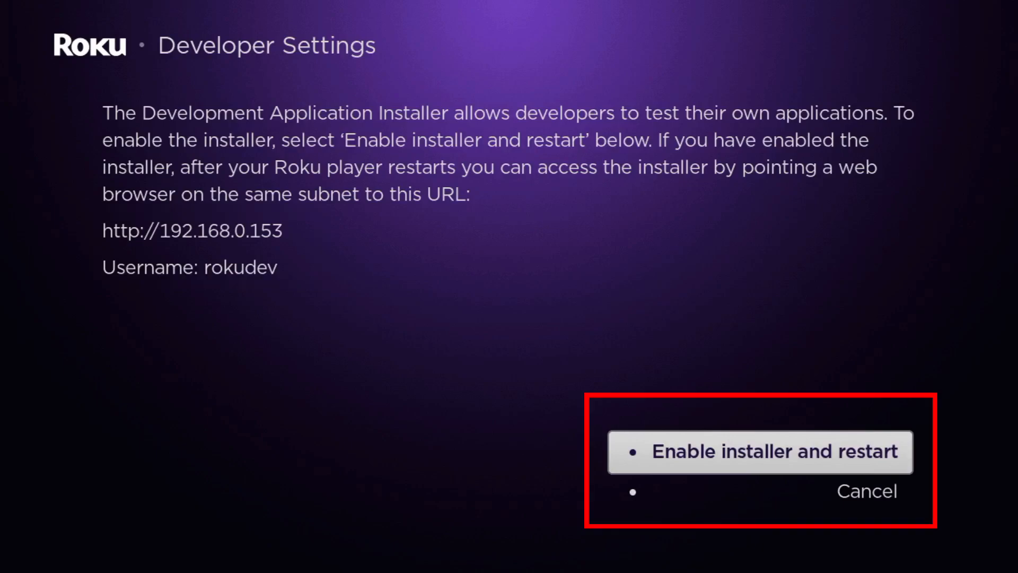
{"action": "left_click", "coordinate": [758, 452]}
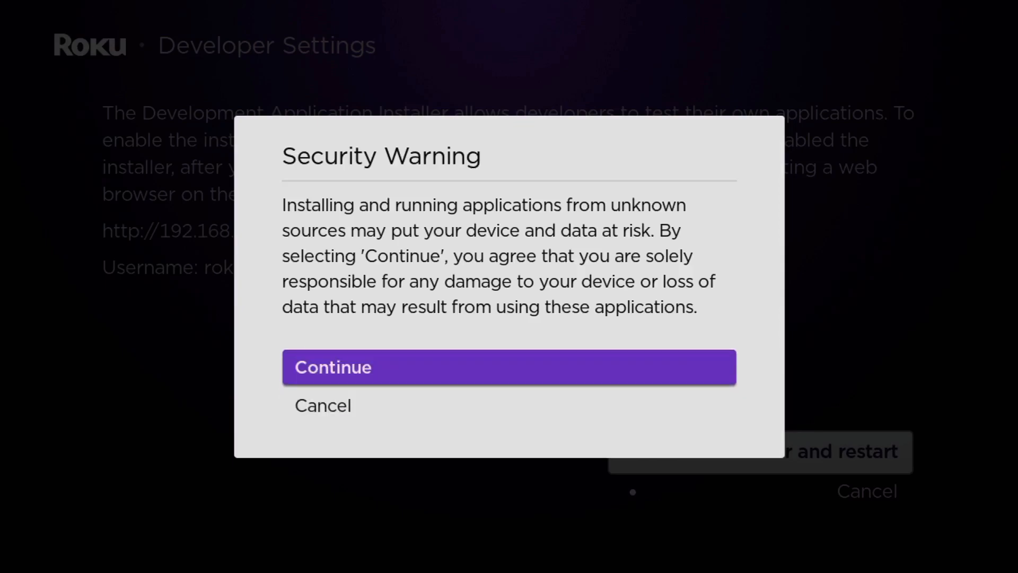
{"action": "left_click", "coordinate": [508, 367]}
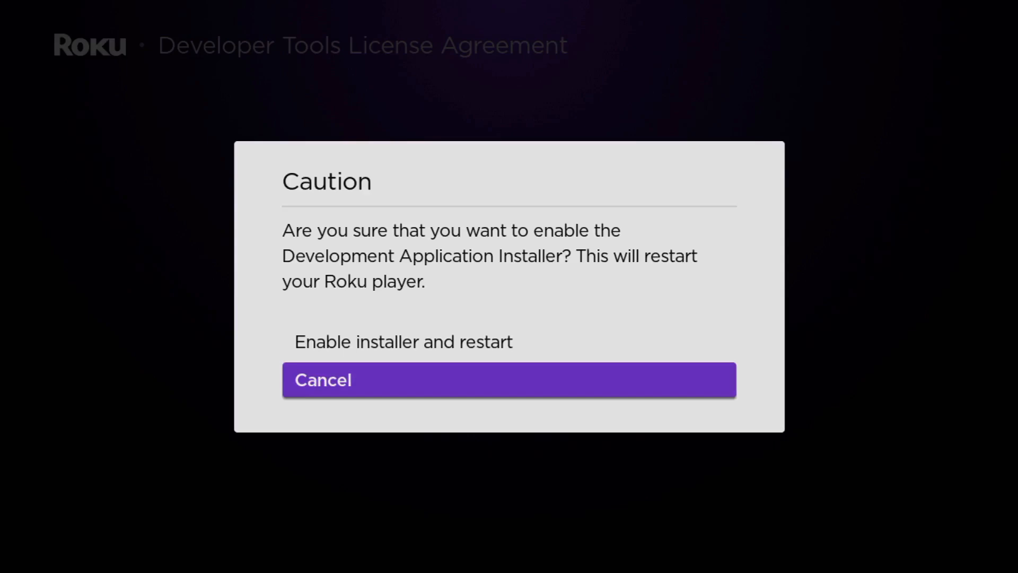
{"action": "left_click", "coordinate": [404, 342]}
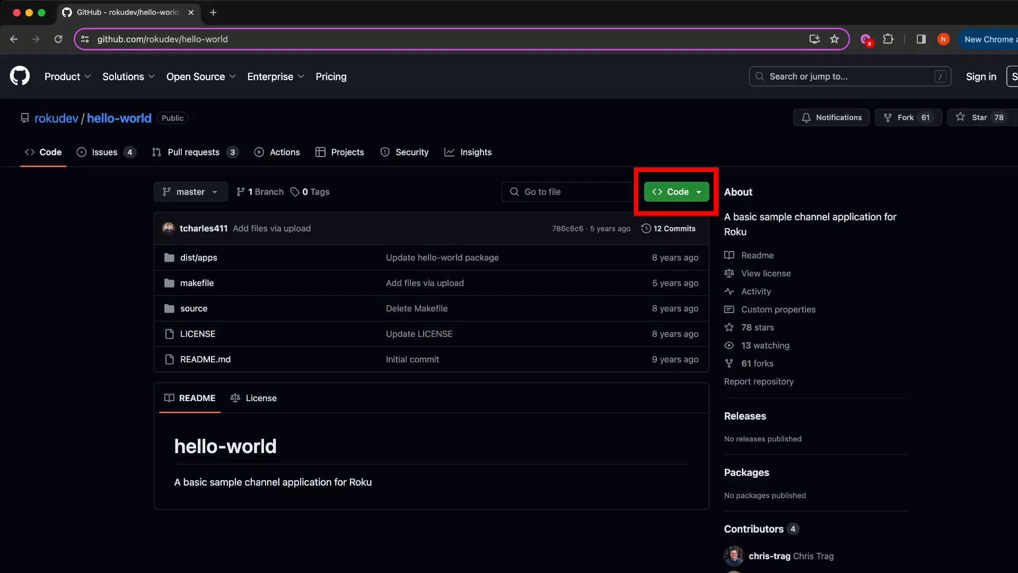
- Download the rokudev/hello-world repository from GitHub as a ZIP archive
{"action": "left_click", "coordinate": [675, 191]}
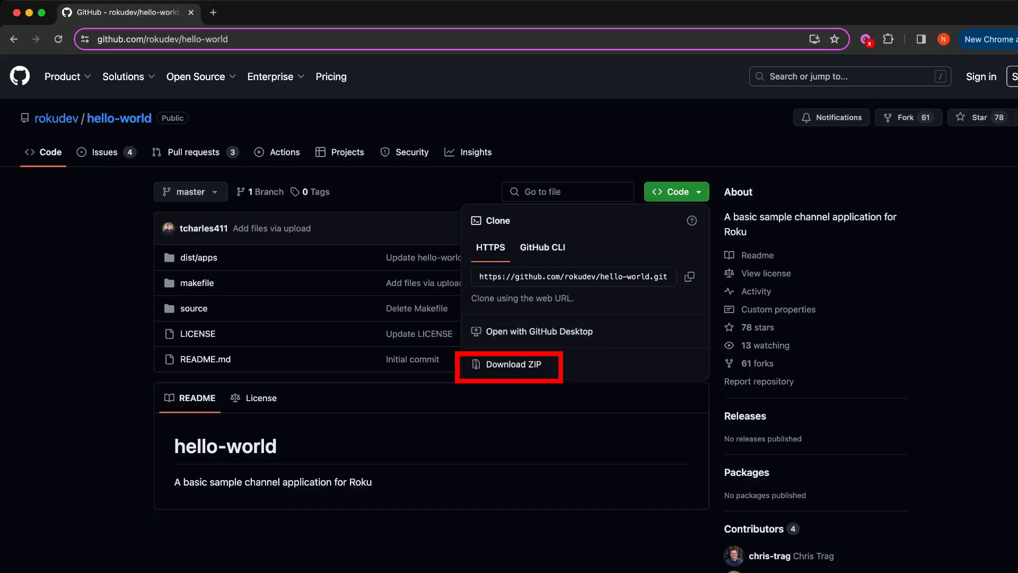
{"action": "right_click", "coordinate": [91, 85]}
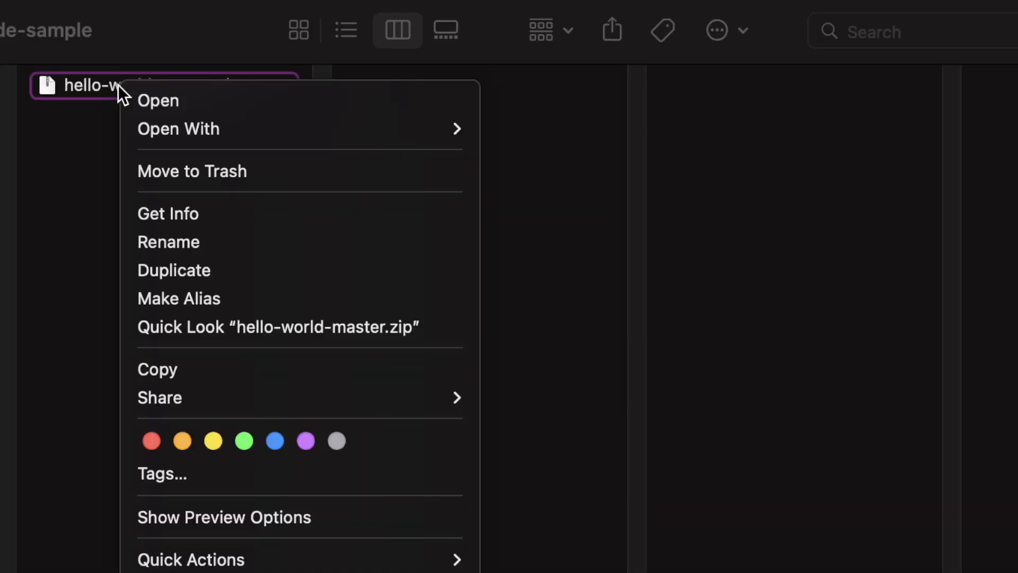
{"action": "mouse_move", "coordinate": [178, 128]}
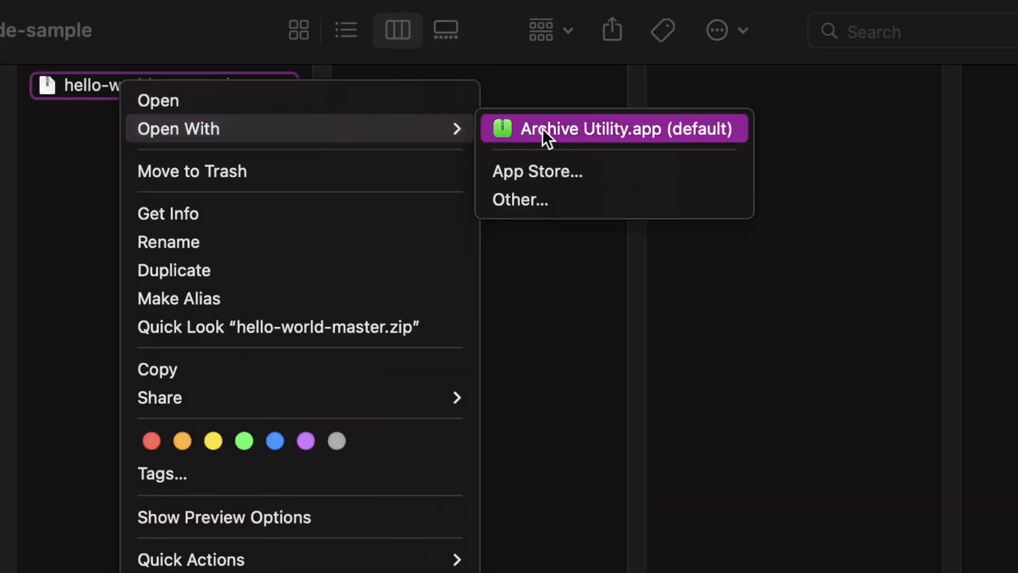
- Extract hello-world-master.zip and compress components, images, manifest and source into a new zip
{"action": "left_click", "coordinate": [624, 128]}
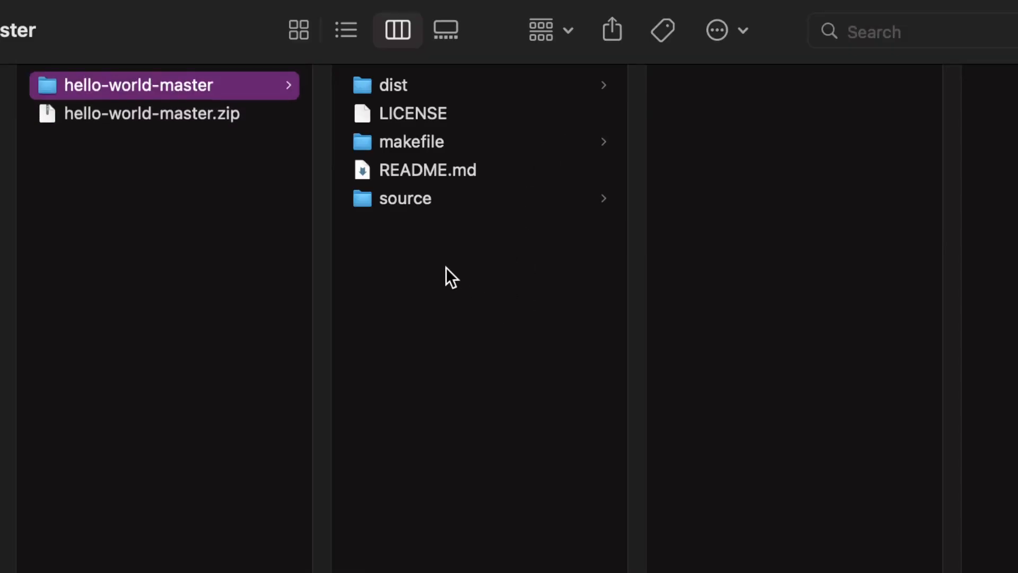
{"action": "left_click", "coordinate": [404, 199]}
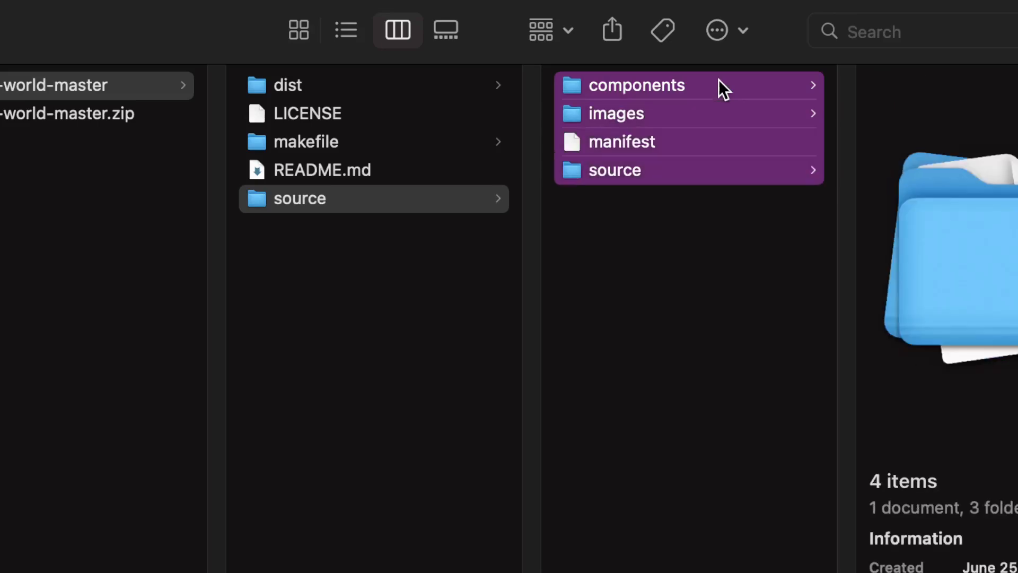
{"action": "right_click", "coordinate": [714, 113]}
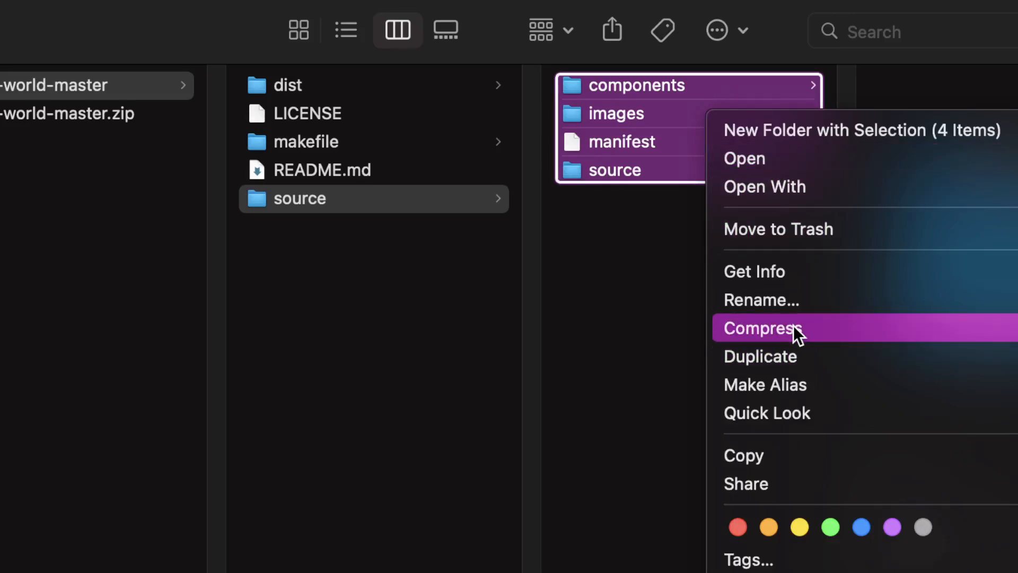
{"action": "left_click", "coordinate": [762, 328]}
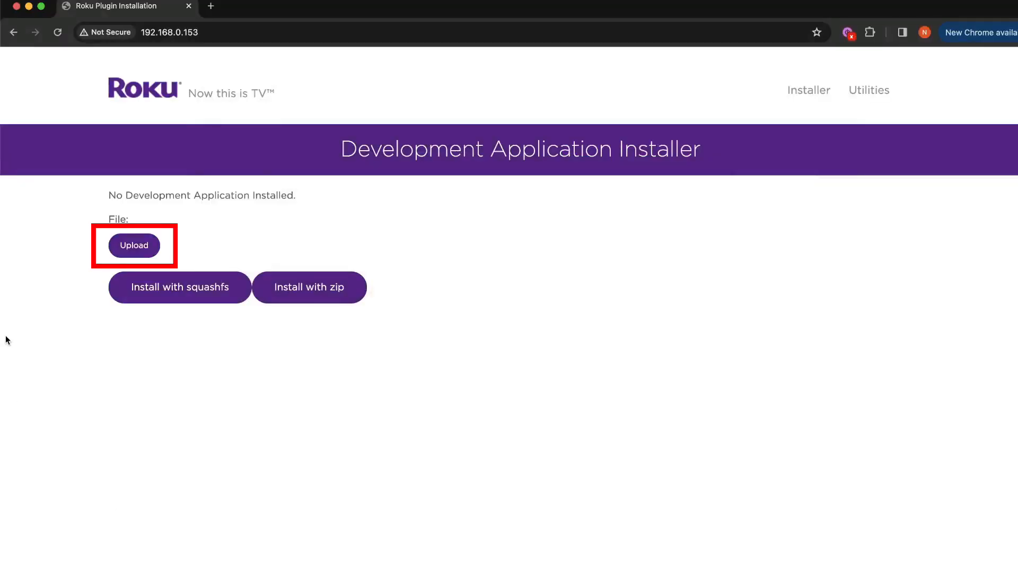
- Upload Archive.zip and install it on the Roku, reaching Install Success
{"action": "left_click", "coordinate": [134, 245]}
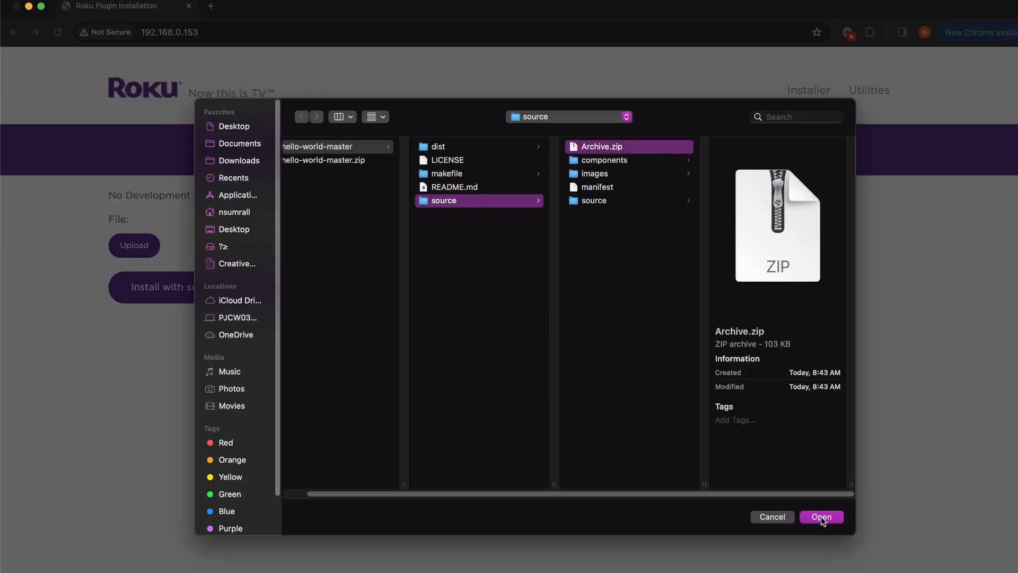
{"action": "left_click", "coordinate": [821, 517]}
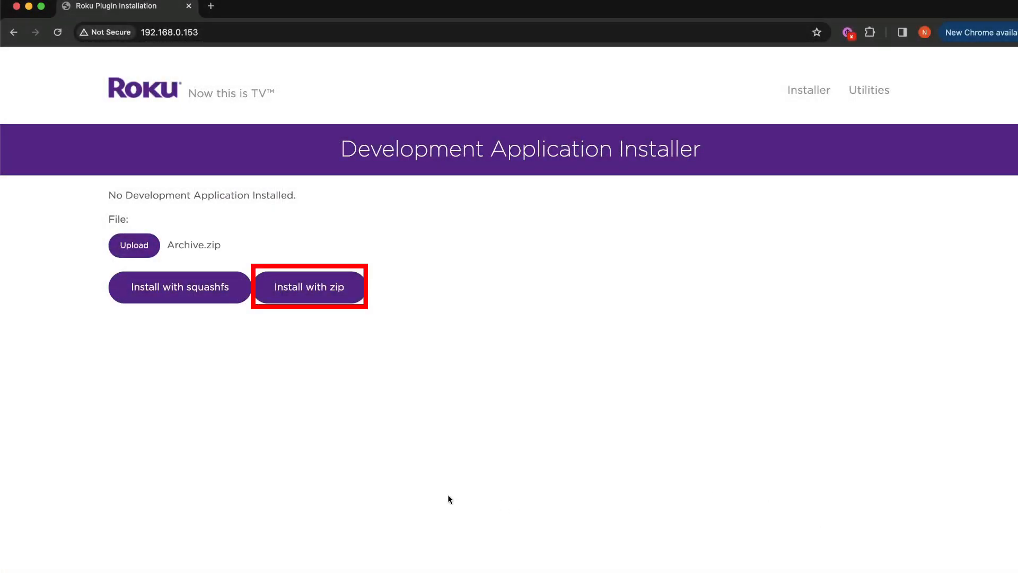
{"action": "left_click", "coordinate": [310, 287]}
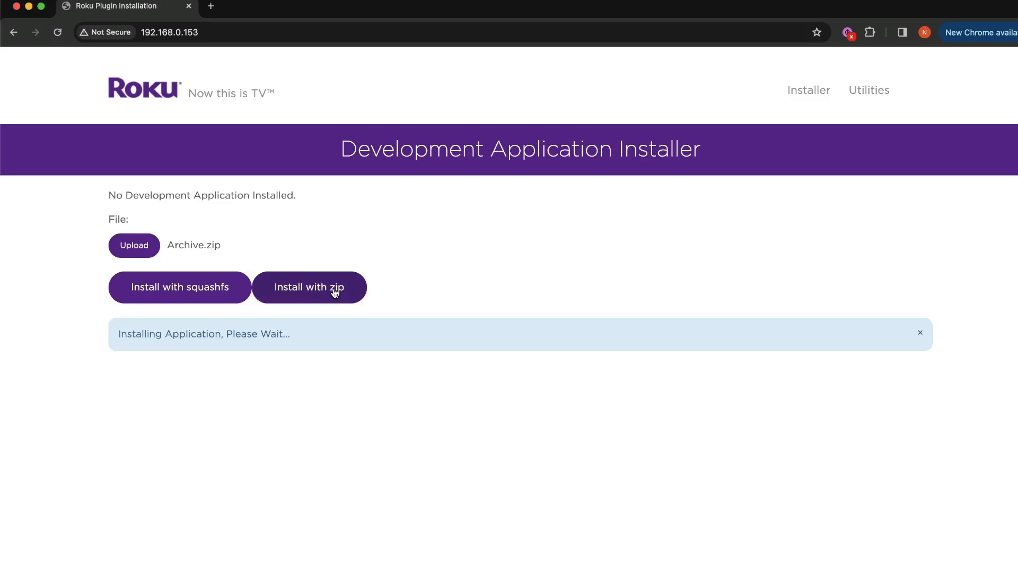
{"action": "left_click", "coordinate": [309, 287]}
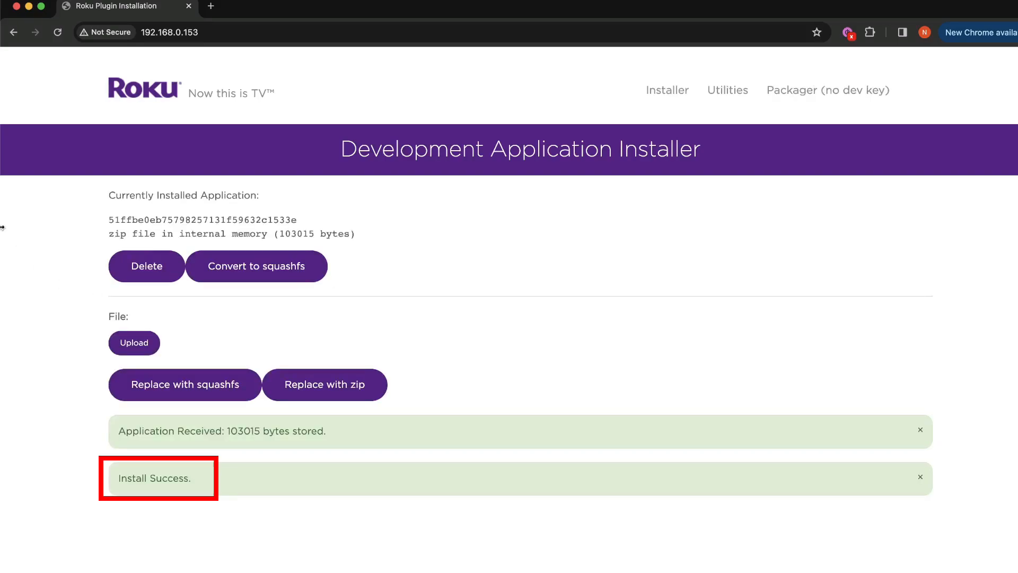